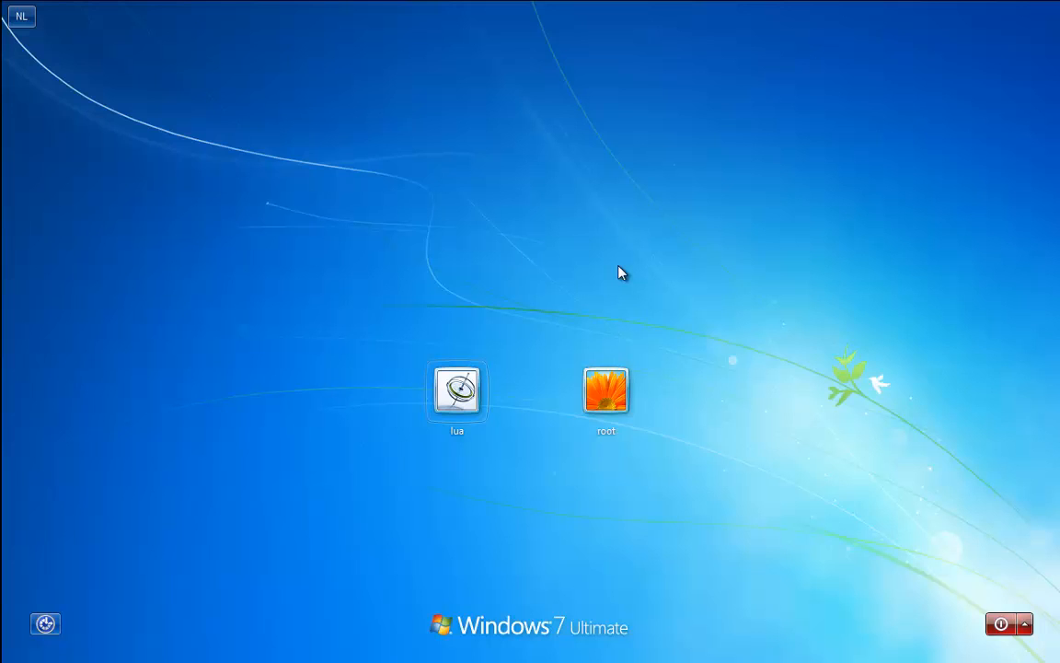
mouse_move(457, 394)
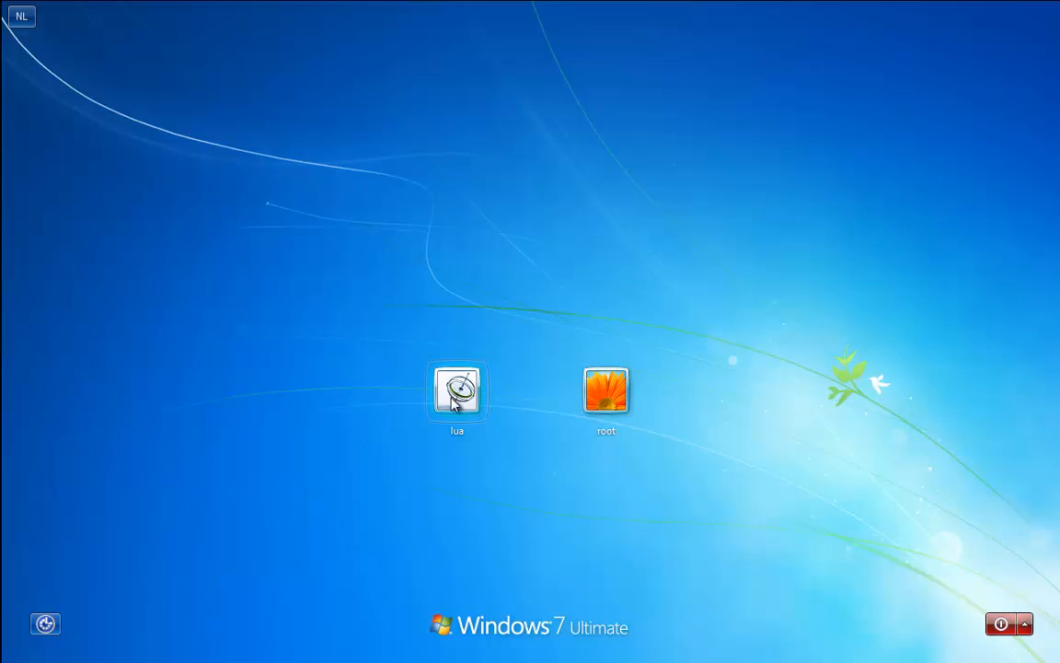
Log on to the standard user account with its password to reach the desktop
click(457, 390)
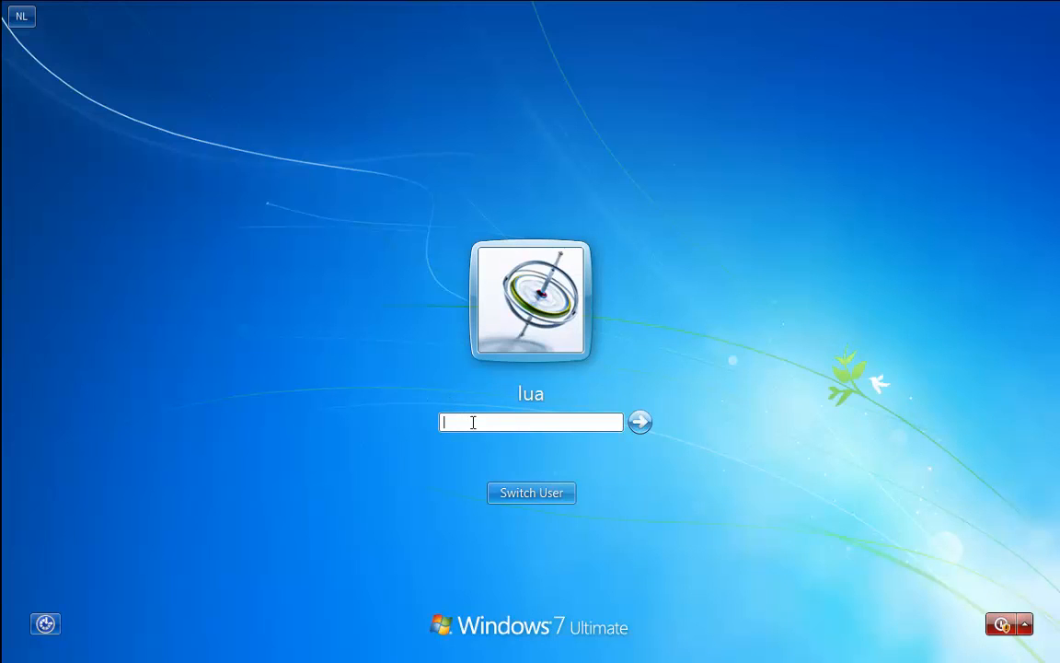
text(••)
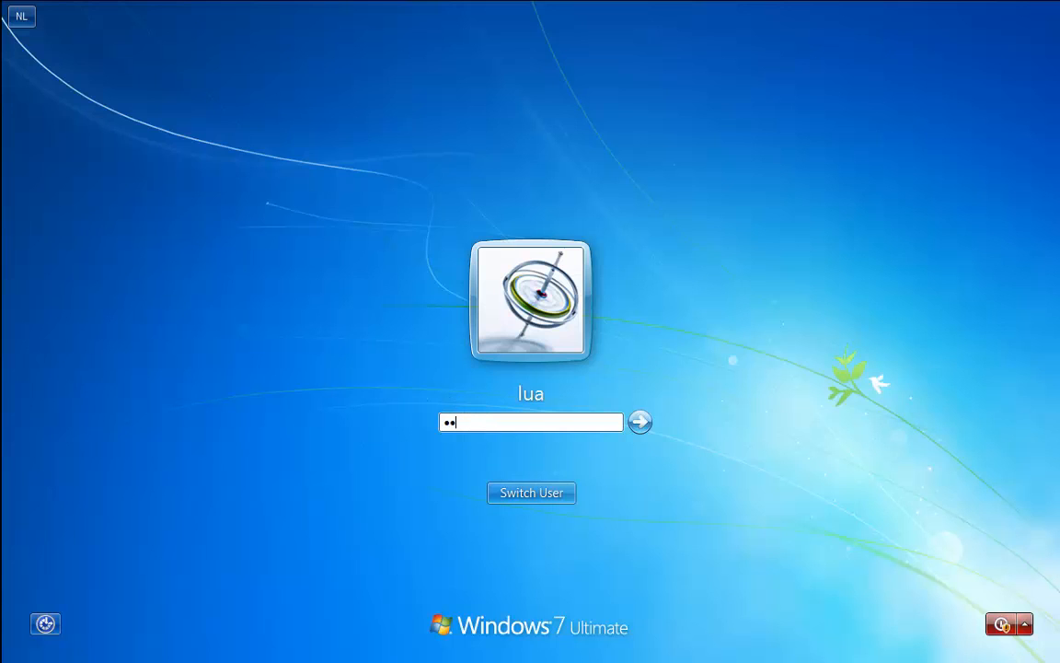
click(638, 422)
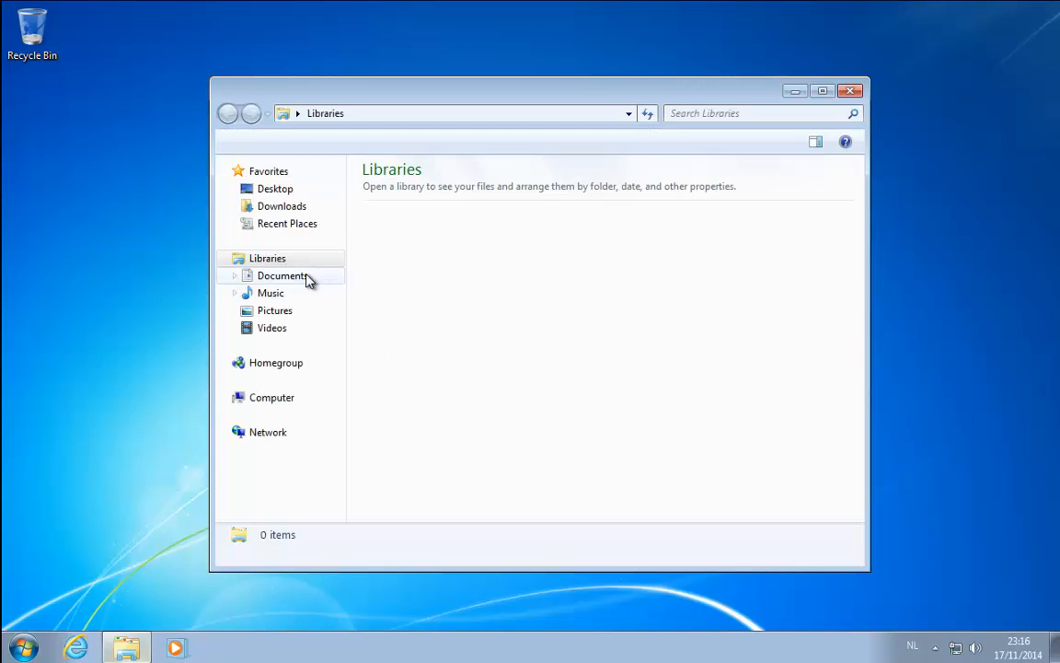
Run ProcExp from the Documents library as administrator, approving UAC with the admin password
click(267, 257)
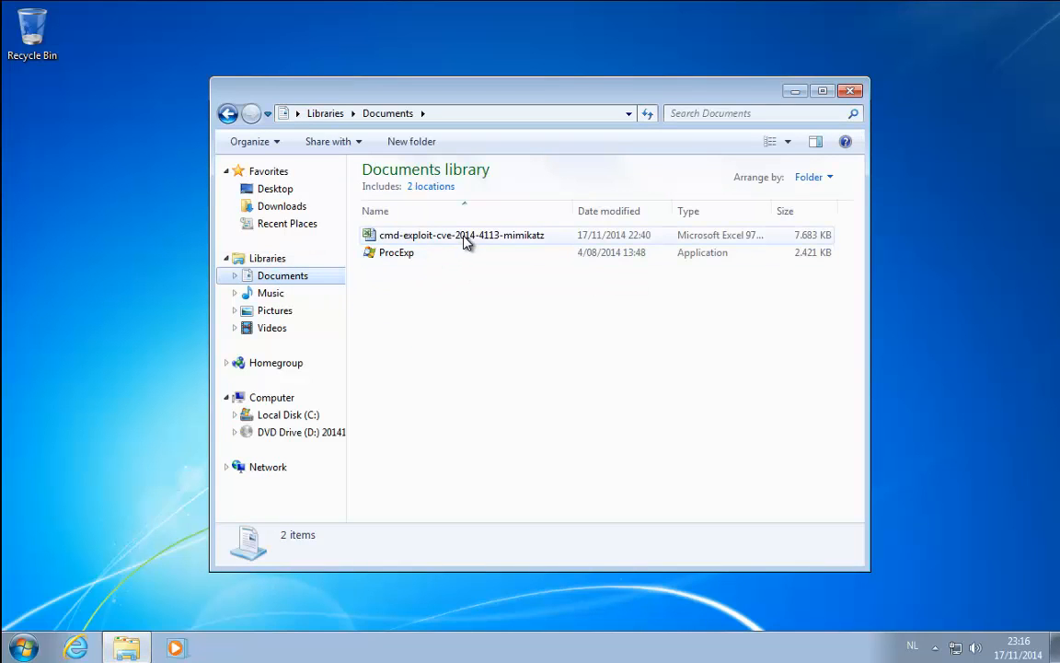
mouse_move(396, 252)
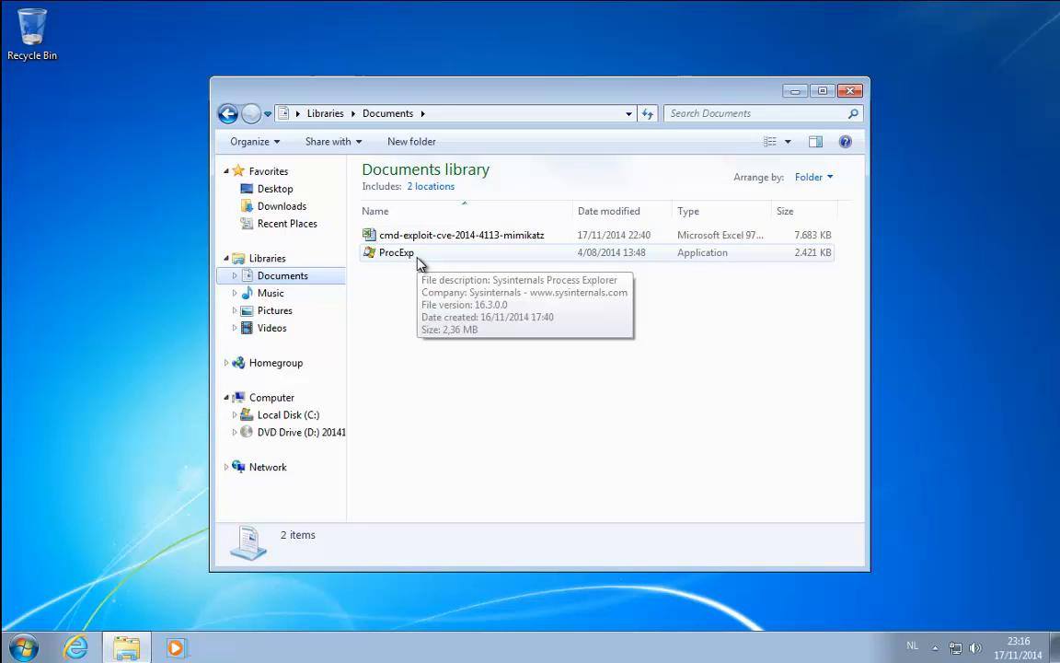
mouse_move(416, 258)
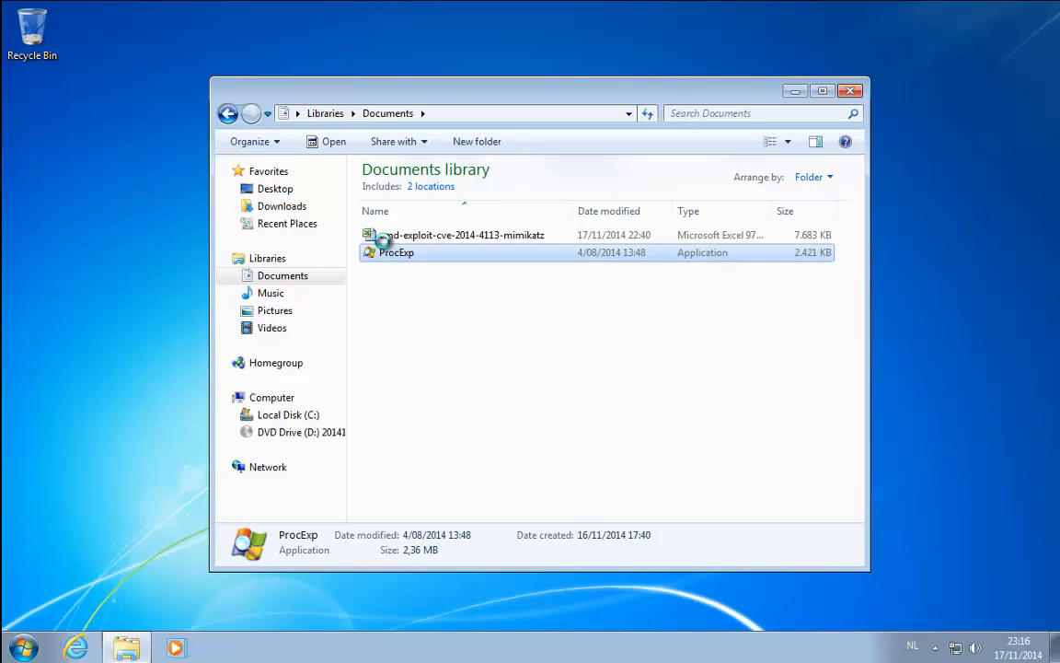
right_click(396, 252)
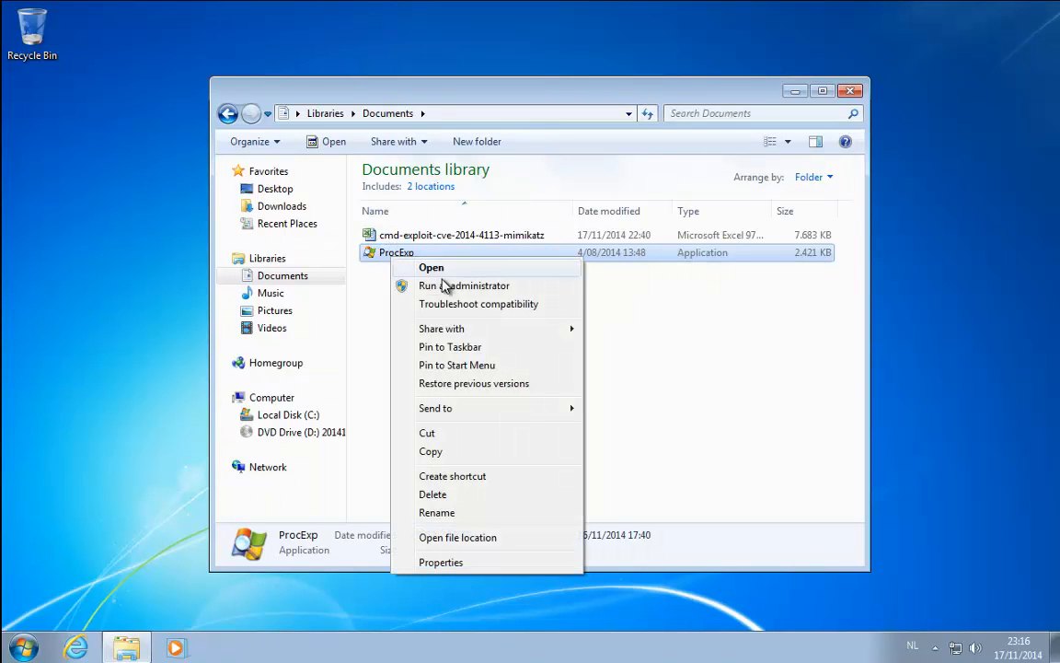
mouse_move(469, 290)
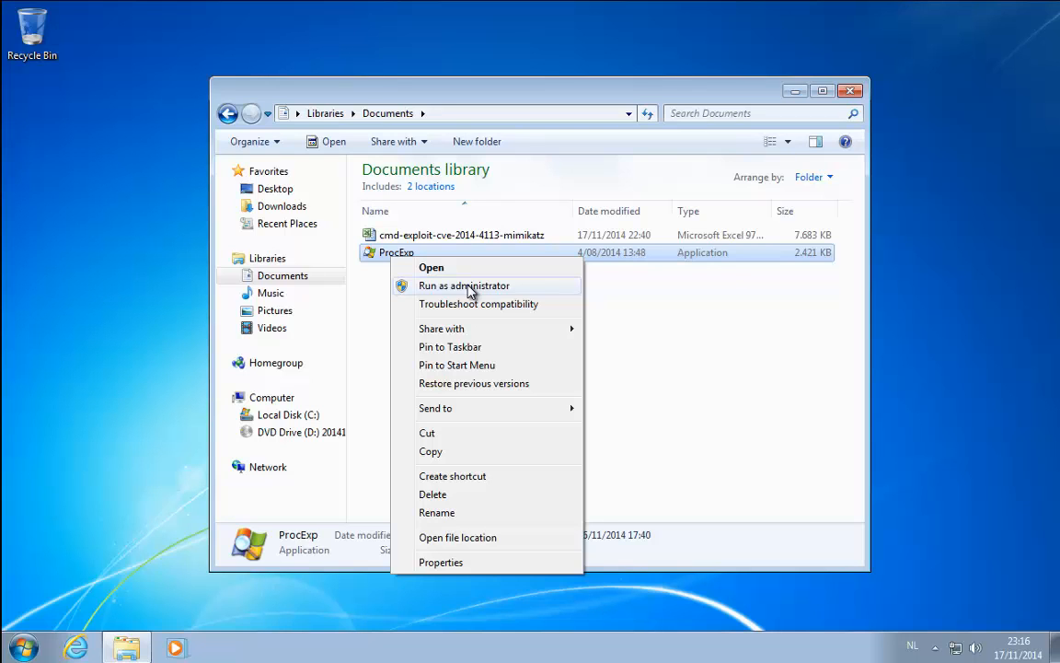
click(464, 285)
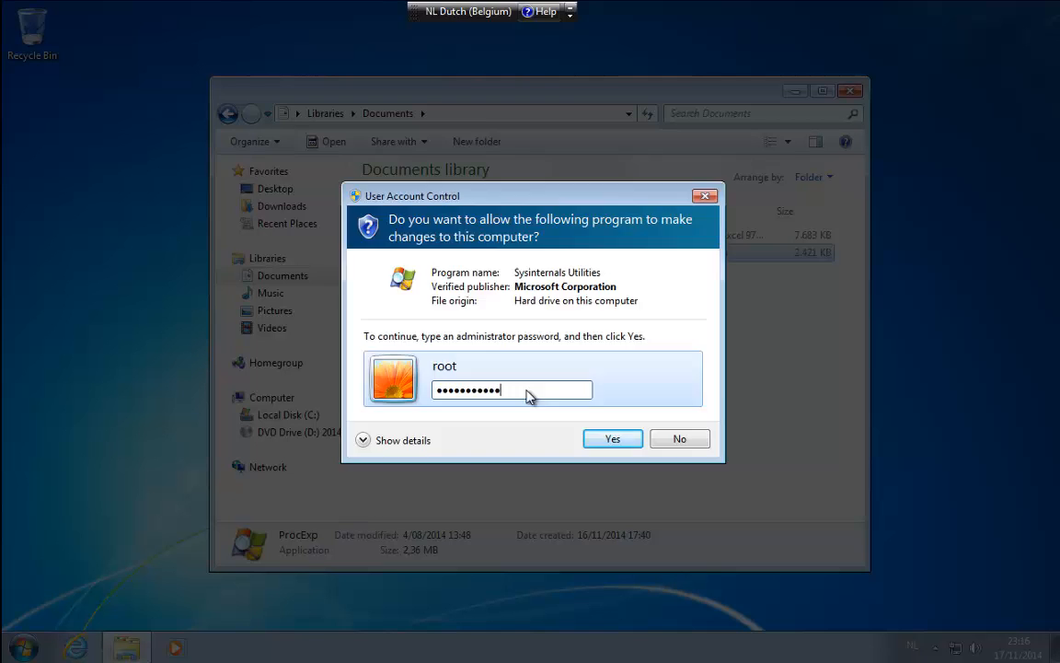
click(611, 438)
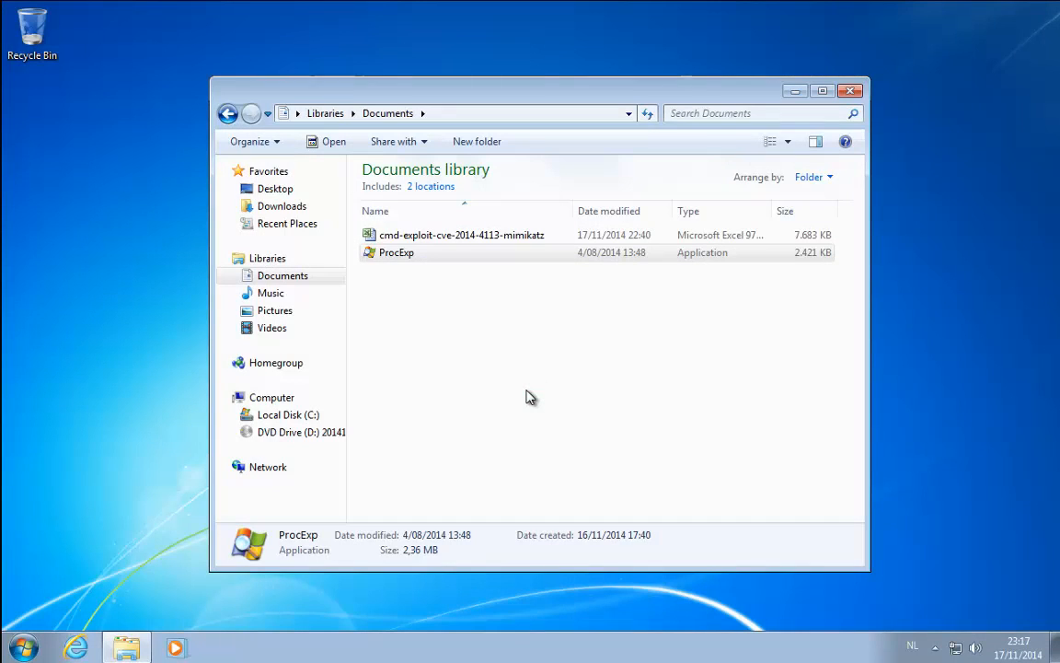
mouse_move(692, 465)
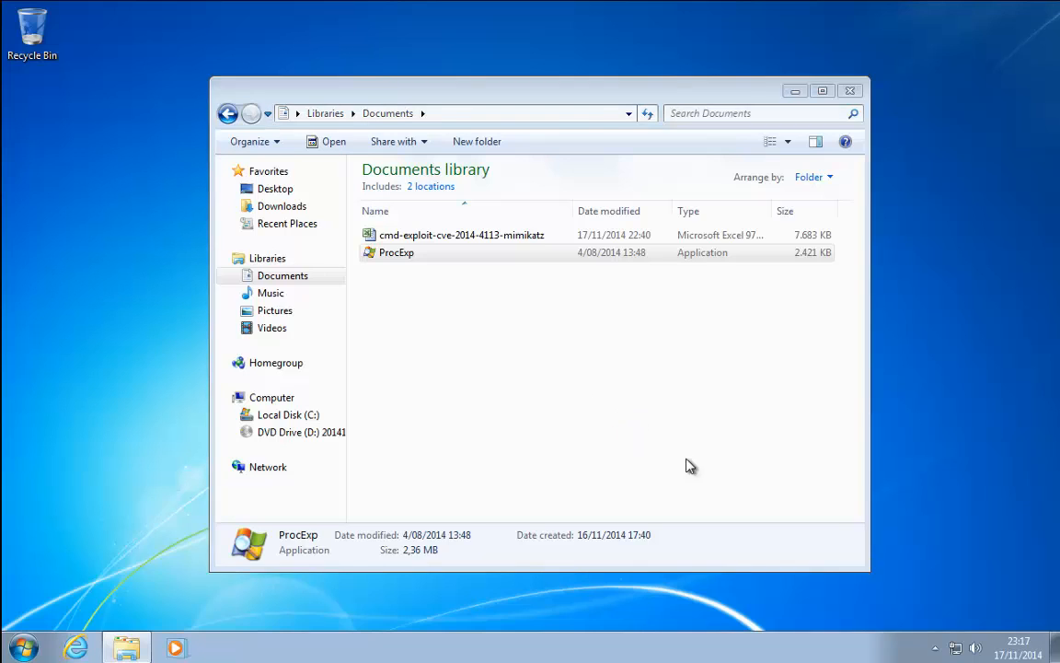
double_click(395, 252)
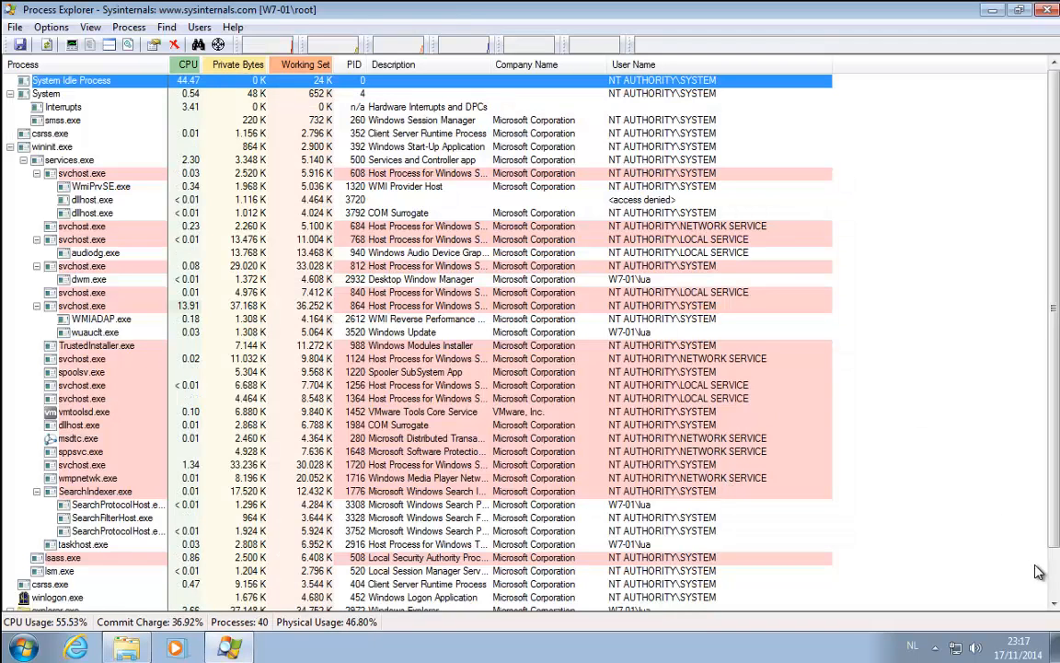
Check ProcExp.exe's user in the process list, then select the cmd-exploit-cve-2014-4113-mimikatz workbook in Documents
scroll(down, 3)
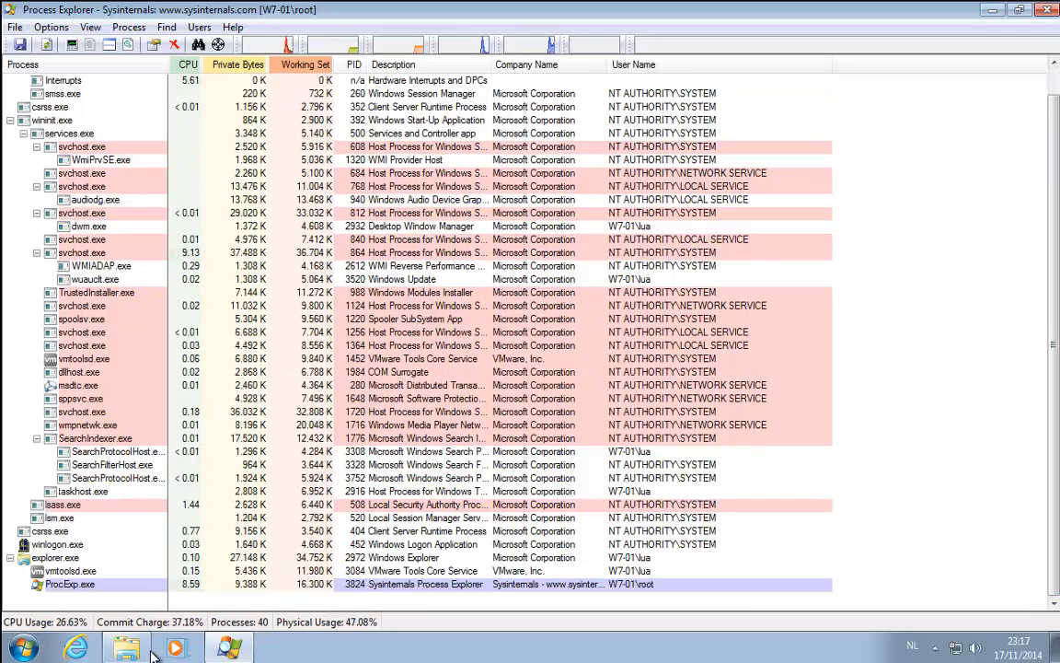
click(125, 648)
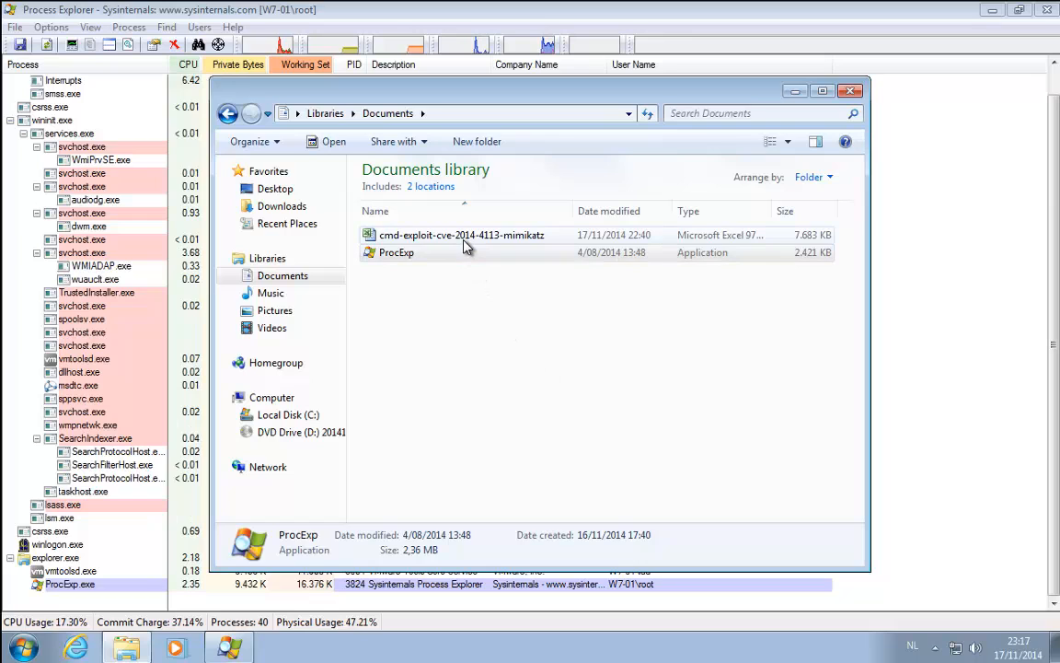
click(460, 235)
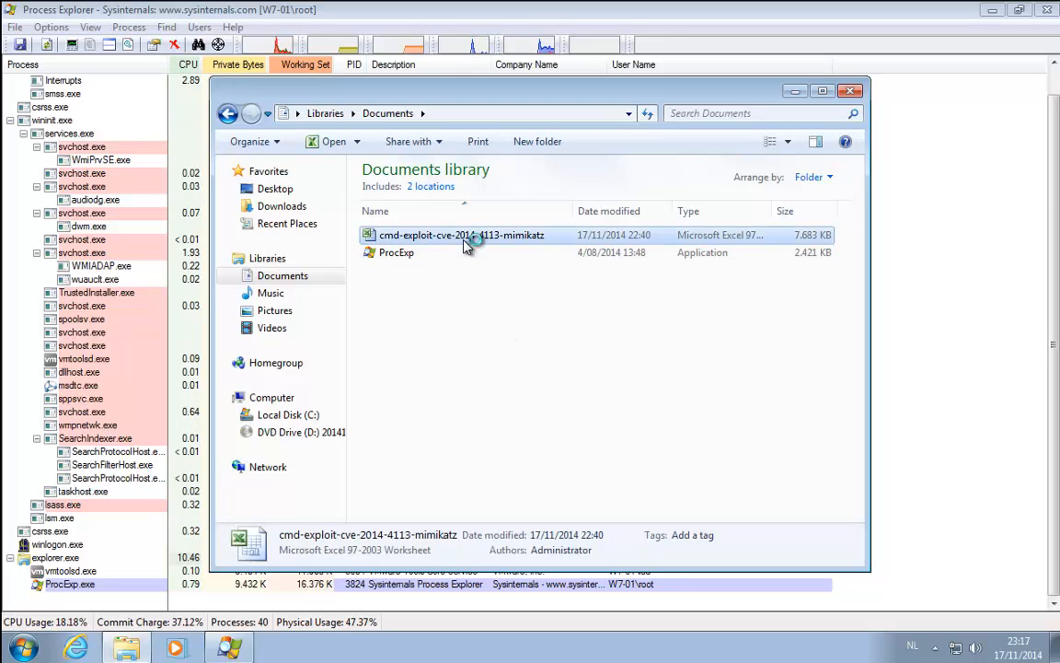
Open the cmd-exploit-cve-2014-4113-mimikatz workbook in Excel and bring it to the front
double_click(460, 236)
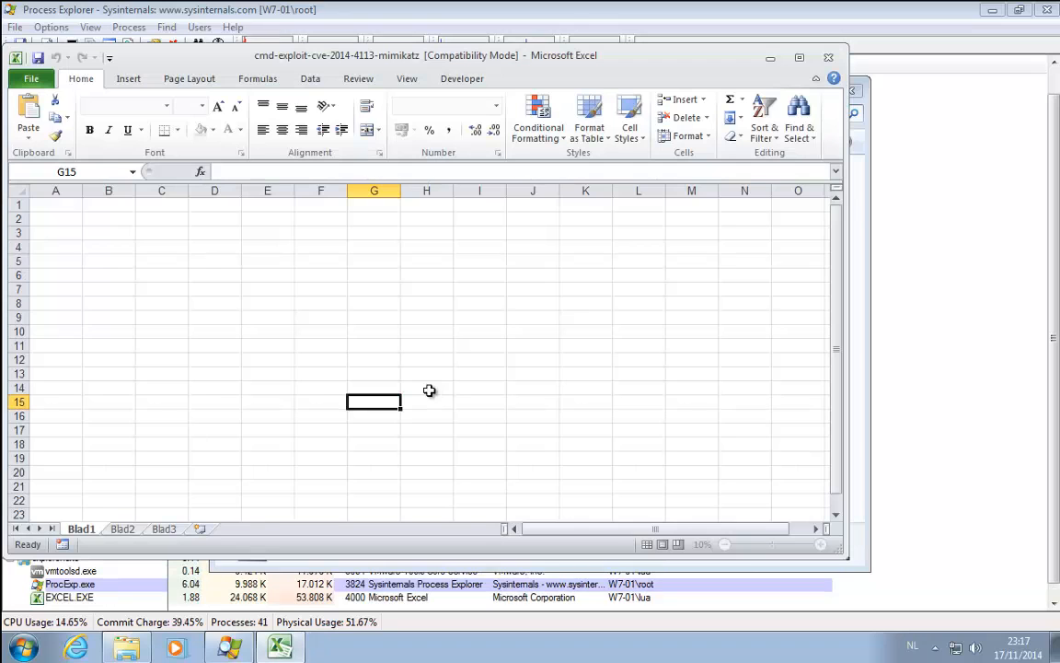
mouse_move(269, 312)
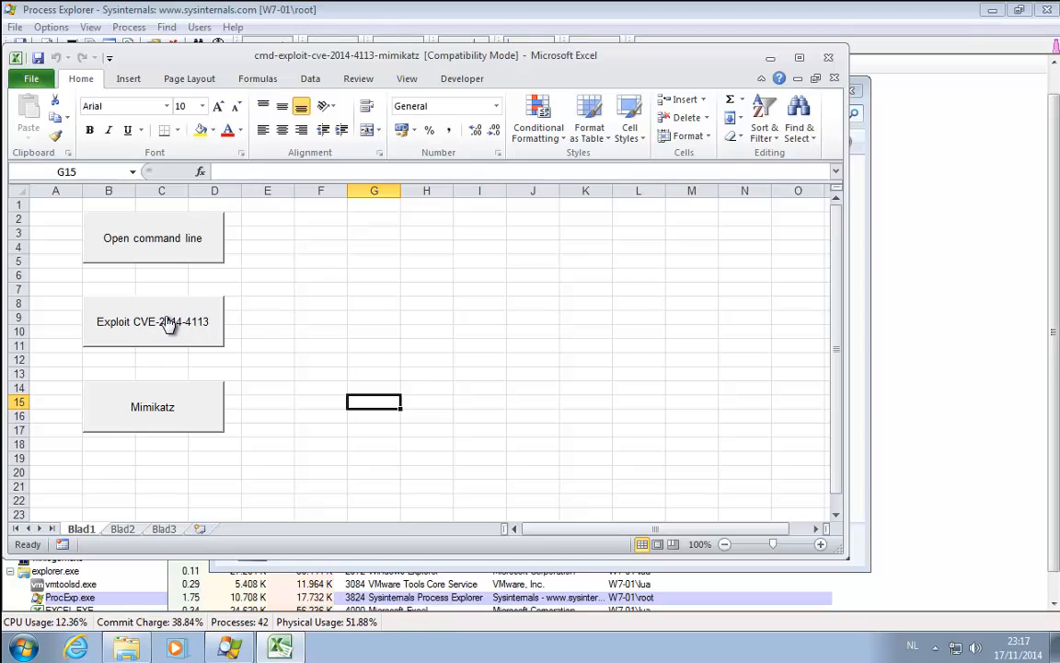
mouse_move(184, 416)
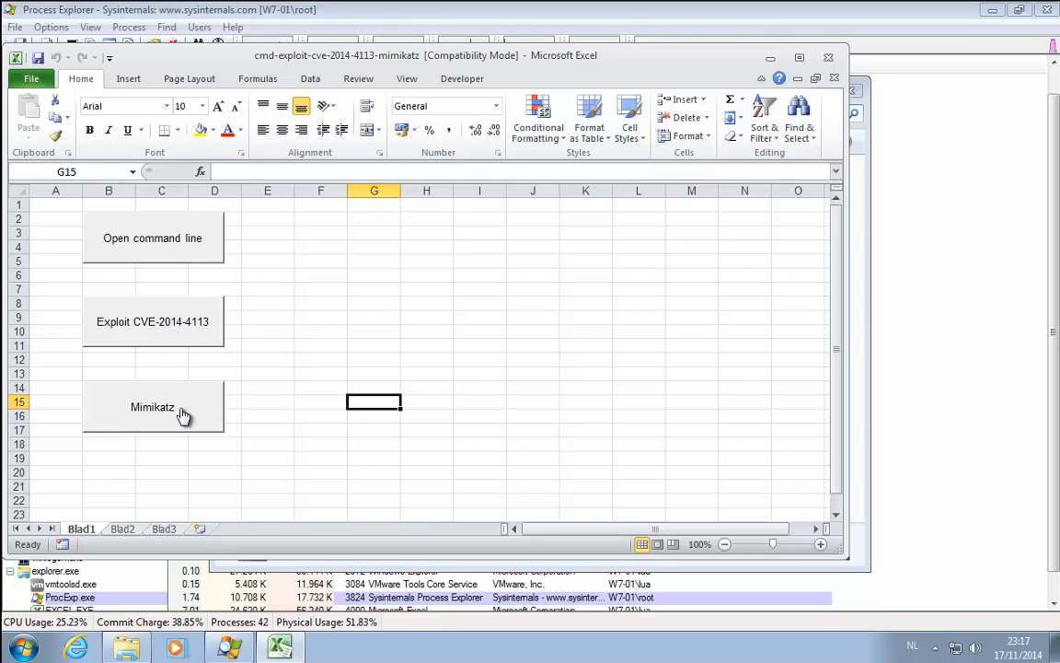
mouse_move(371, 451)
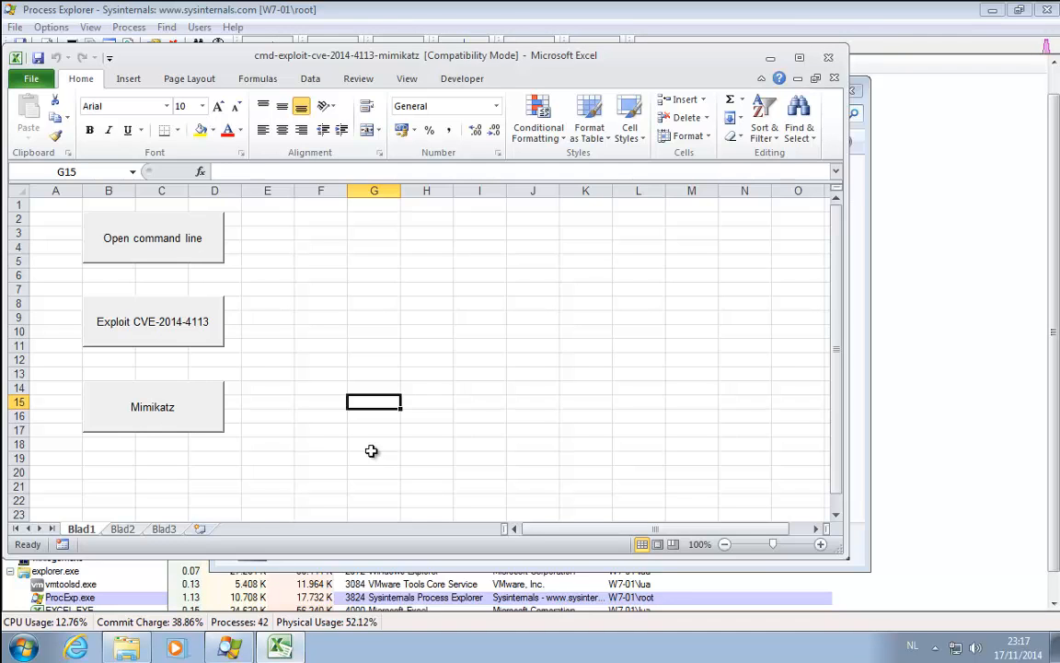
mouse_move(979, 566)
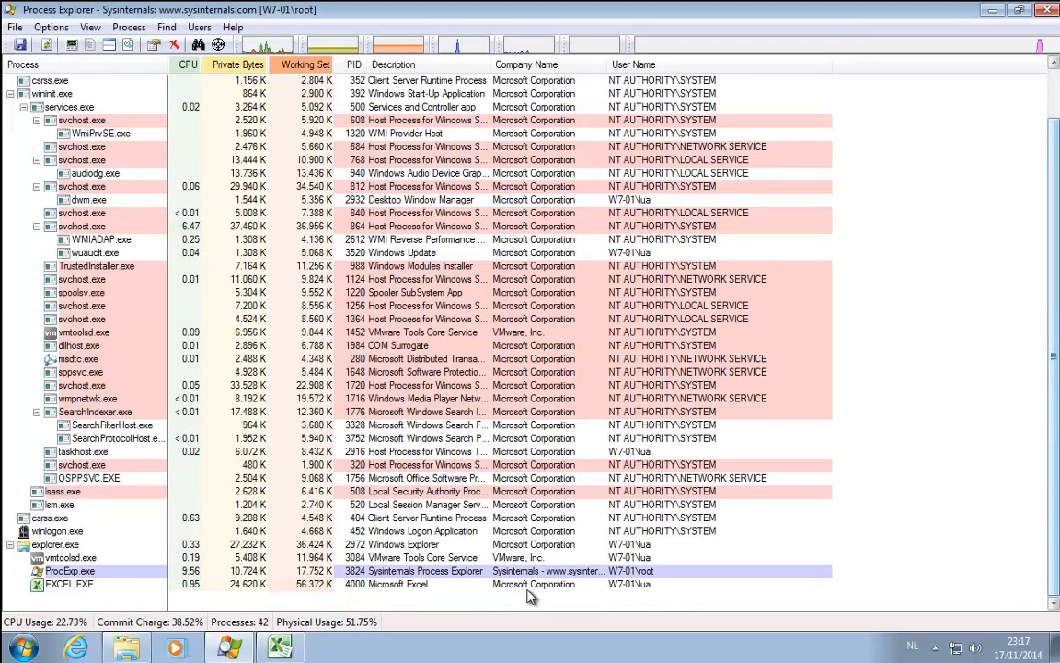
click(280, 648)
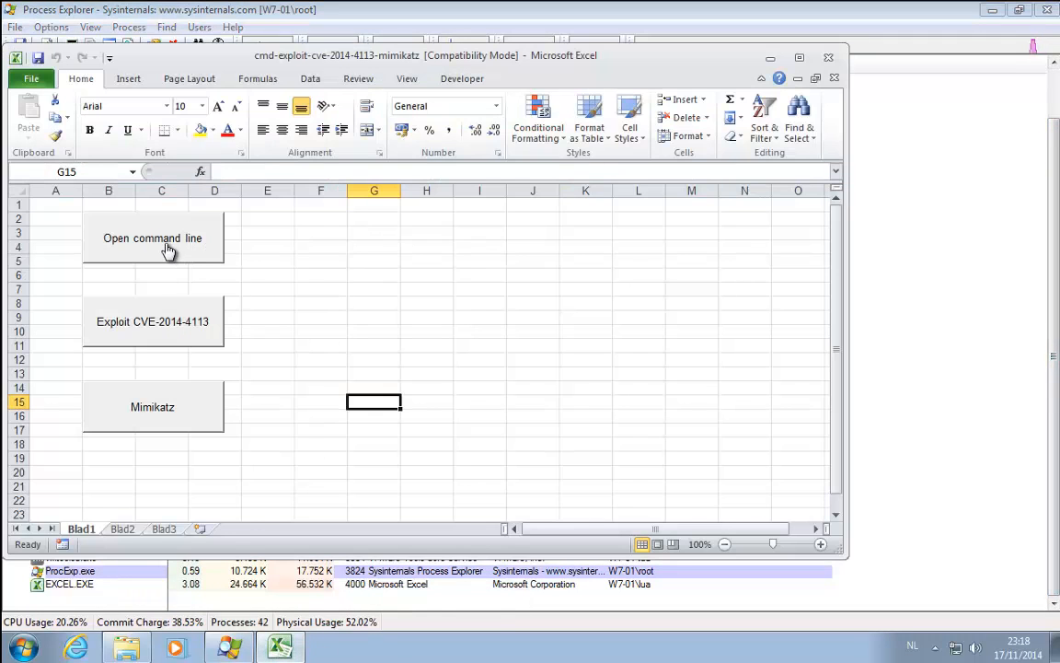
Launch a command prompt via the 'Open command line' button and run whoami, showing w7-01\lua
click(151, 238)
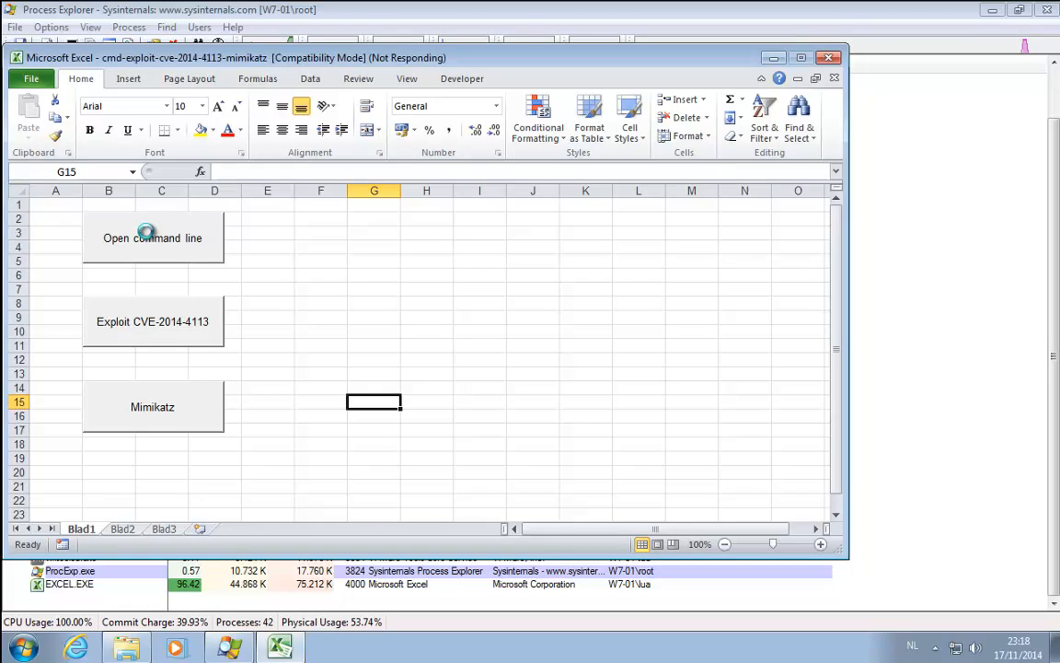
click(151, 238)
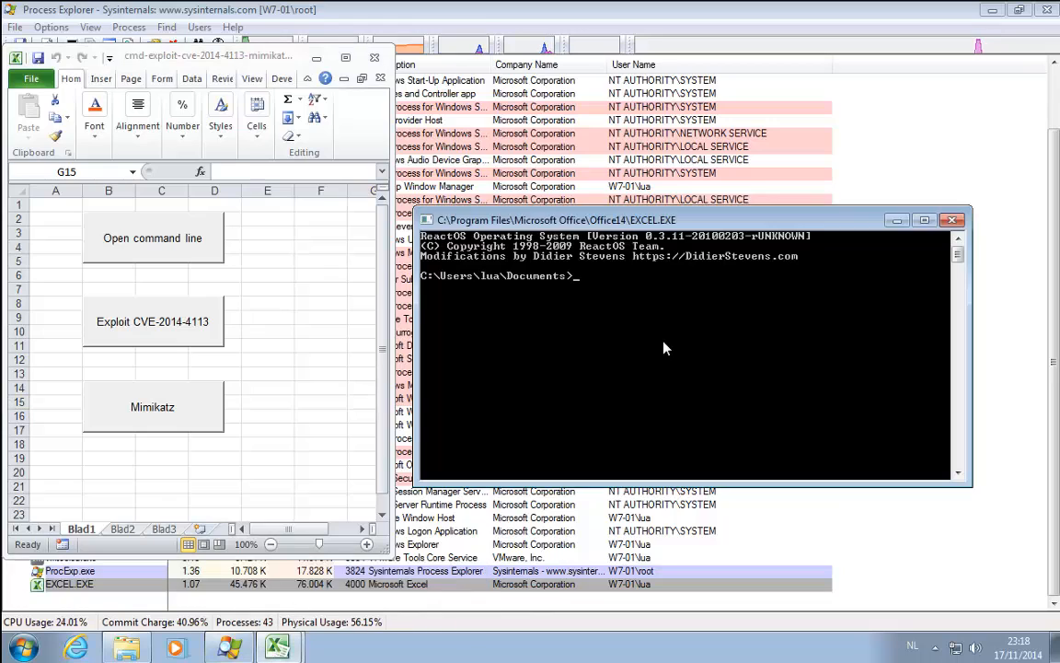
text(whoami)
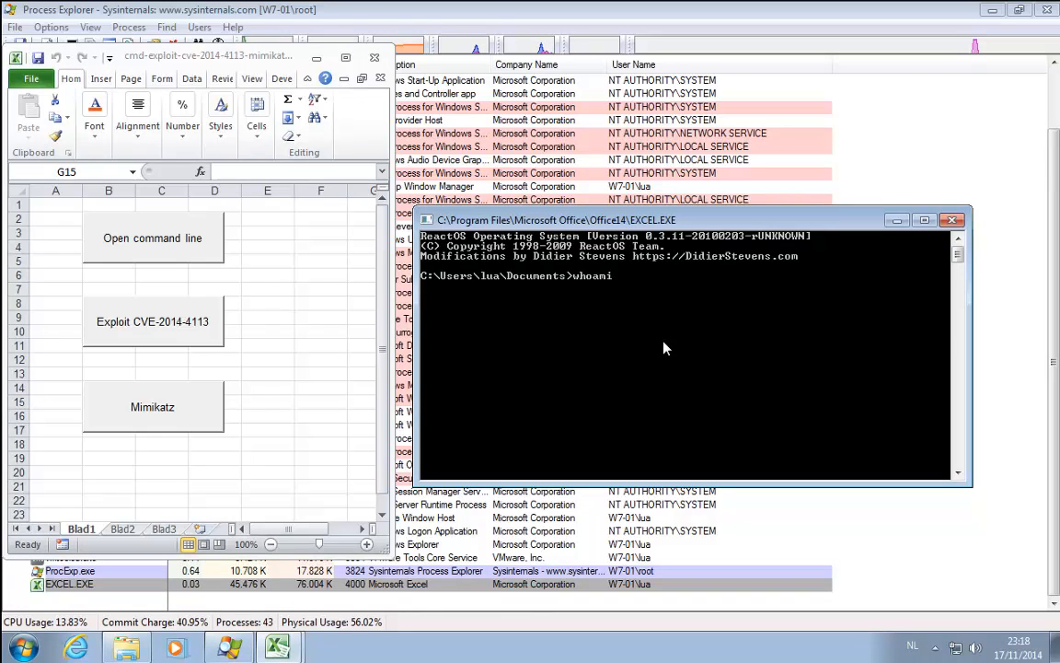
key(Return)
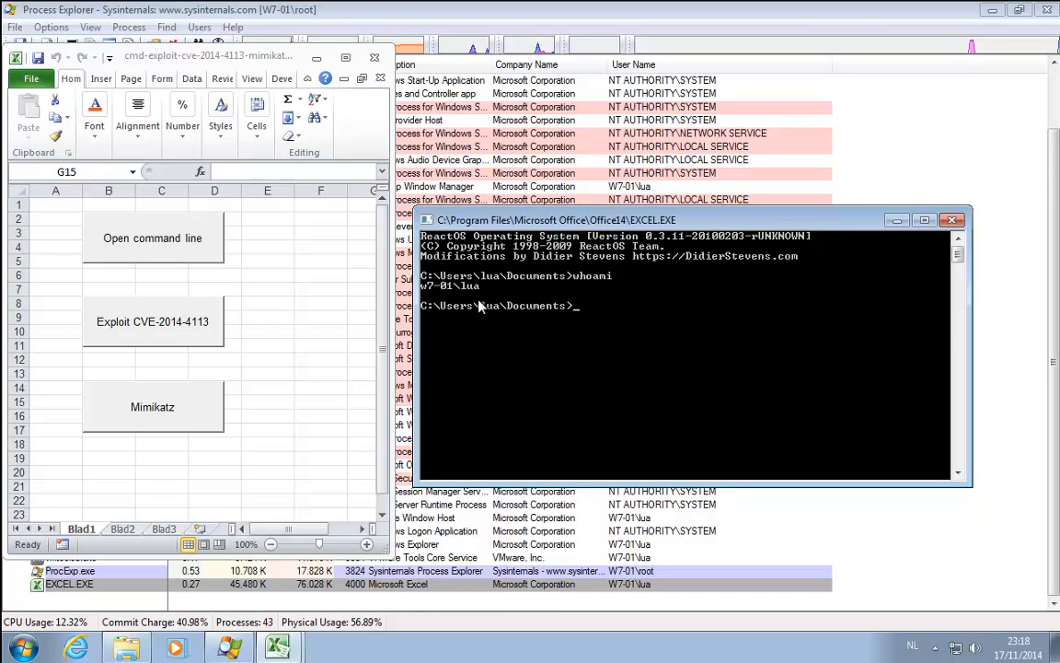
mouse_move(262, 357)
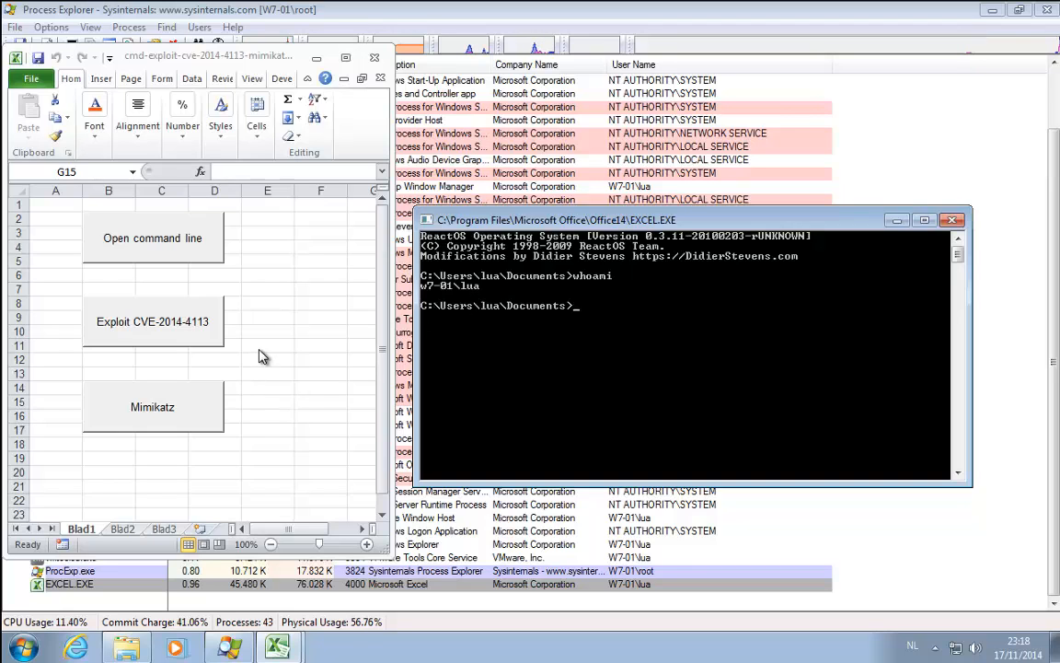
Run the 'Exploit CVE-2014-4113' button and whoami to confirm nt authority\system
click(151, 320)
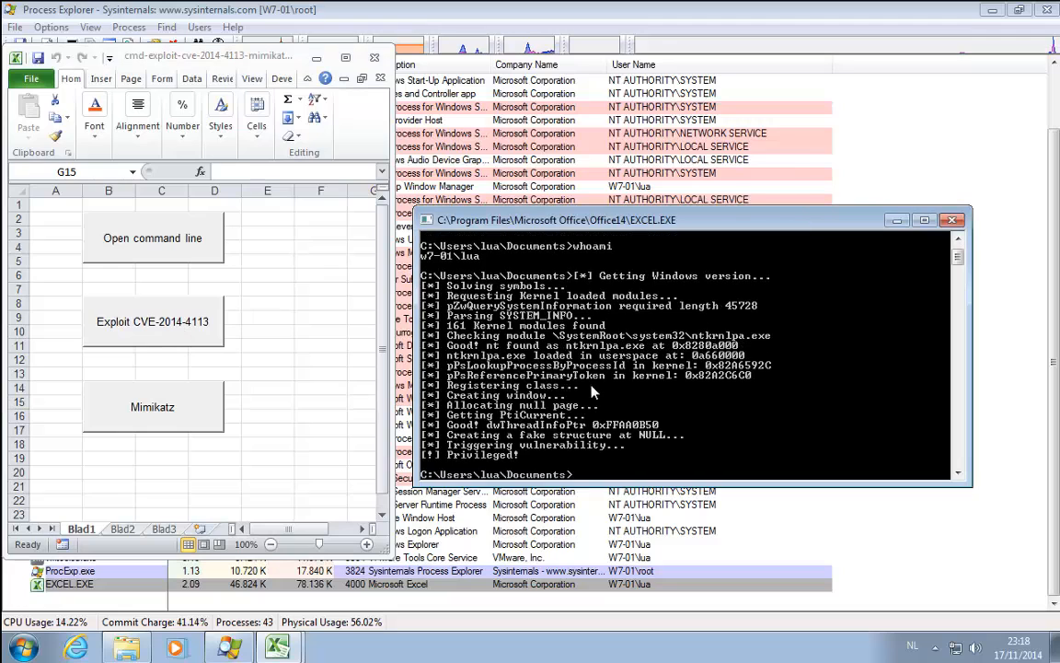
text(whoami)
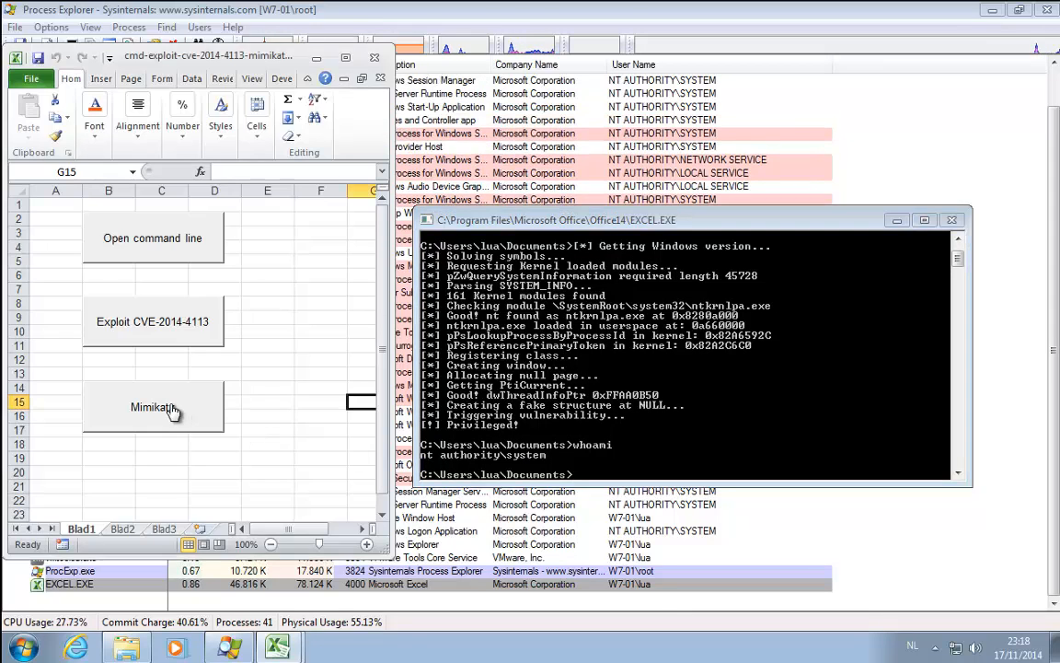
Start mimikatz 2.0 alpha via the 'Mimikatz' button and attempt sekurlsa commands at its prompt
click(151, 407)
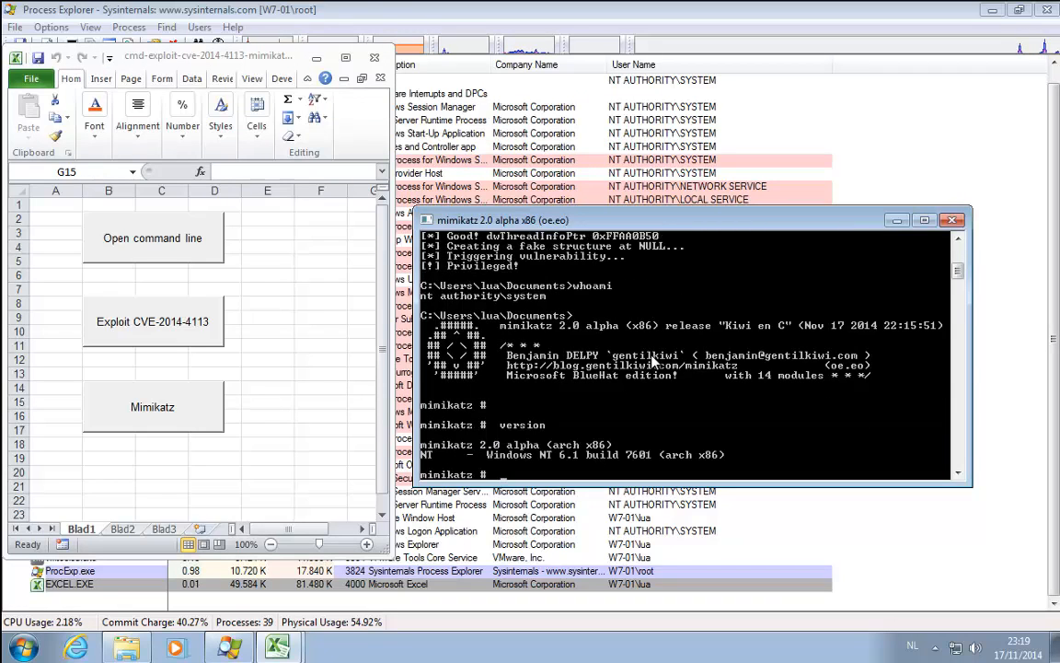
text(sekurlsa:logonpassword)
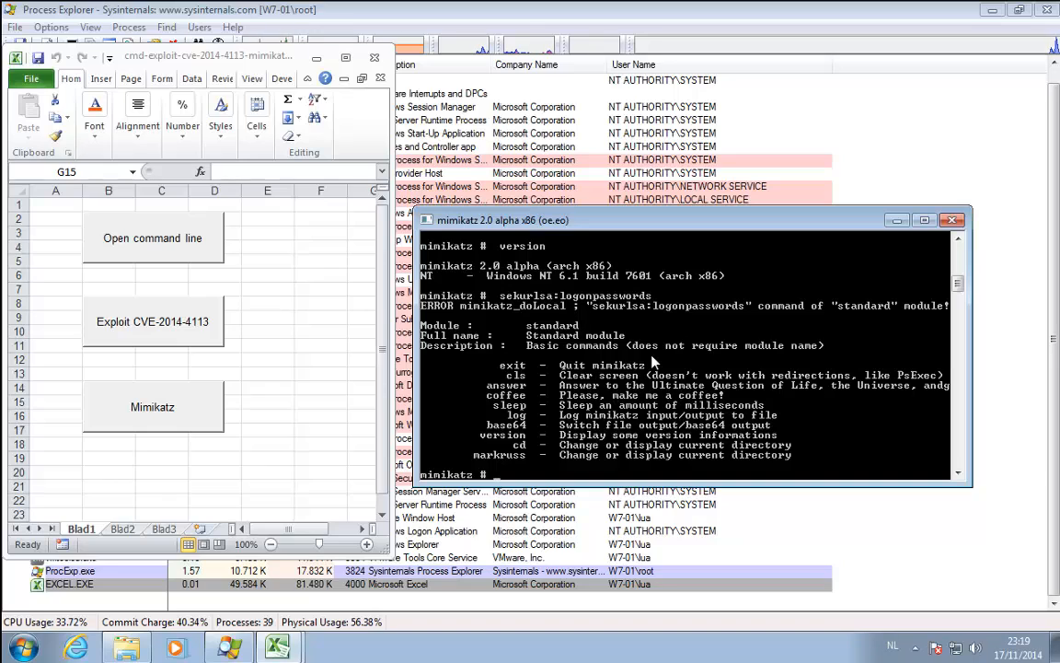
text(seku)
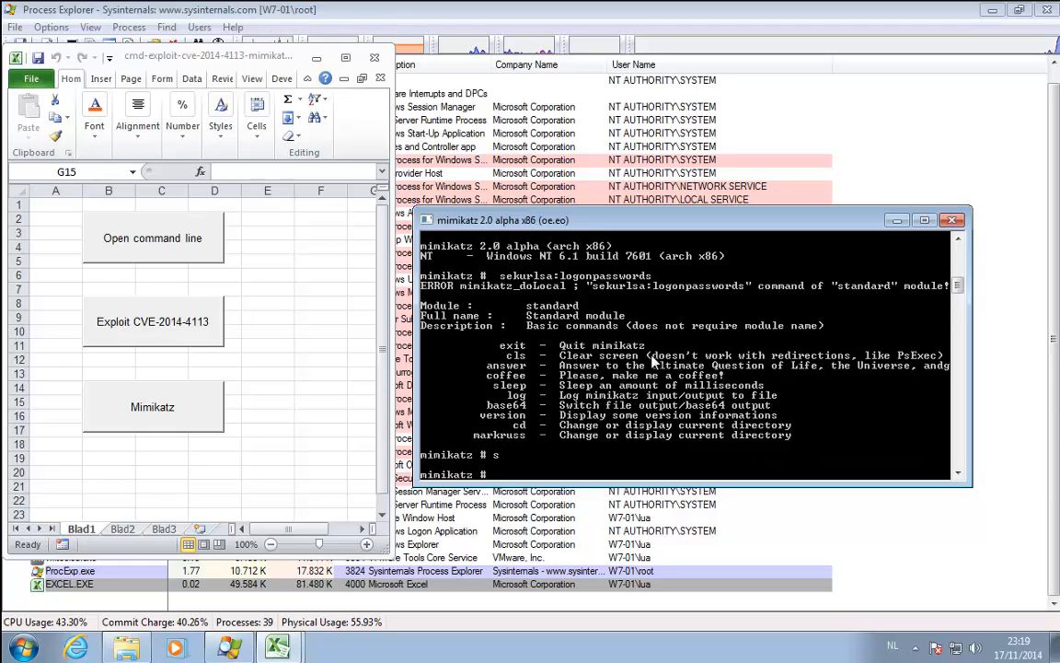
text(ekurlsa::)
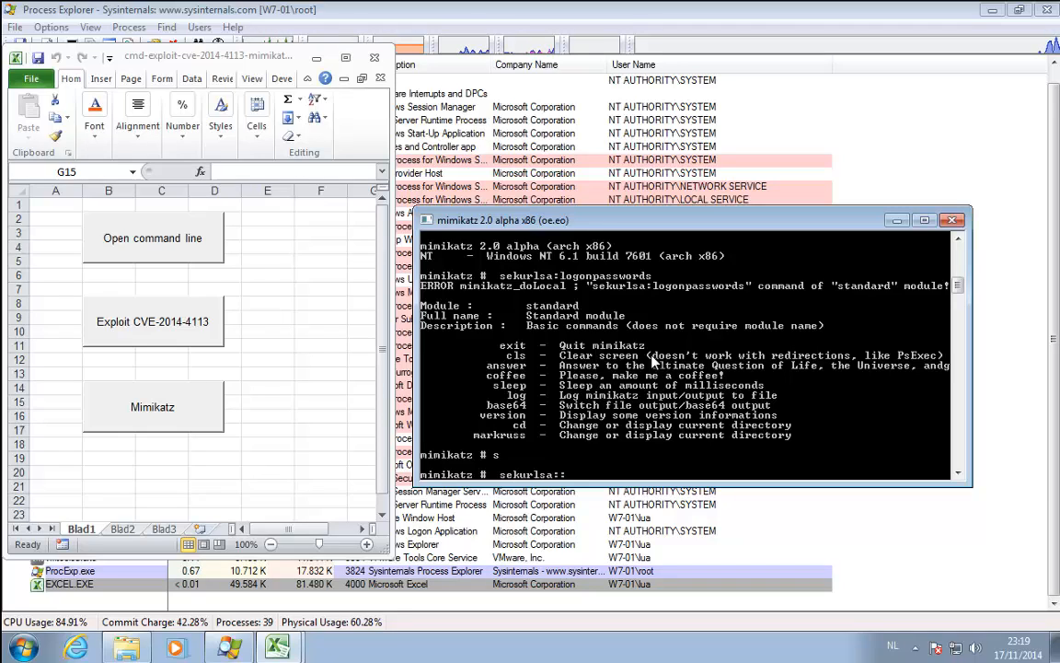
text(logonpa)
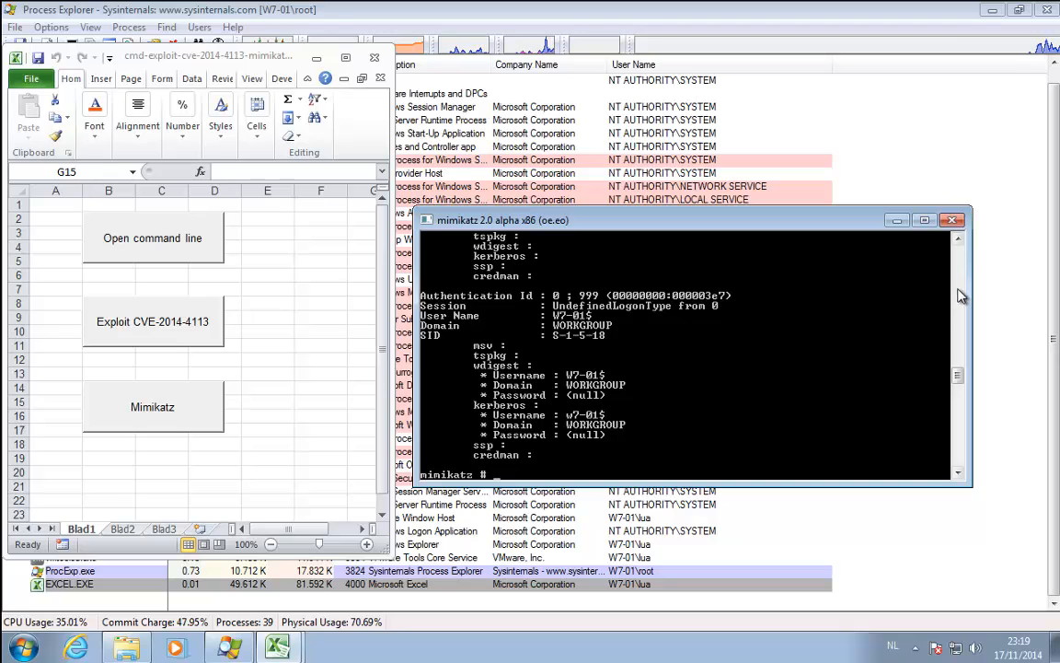
scroll(down, 3)
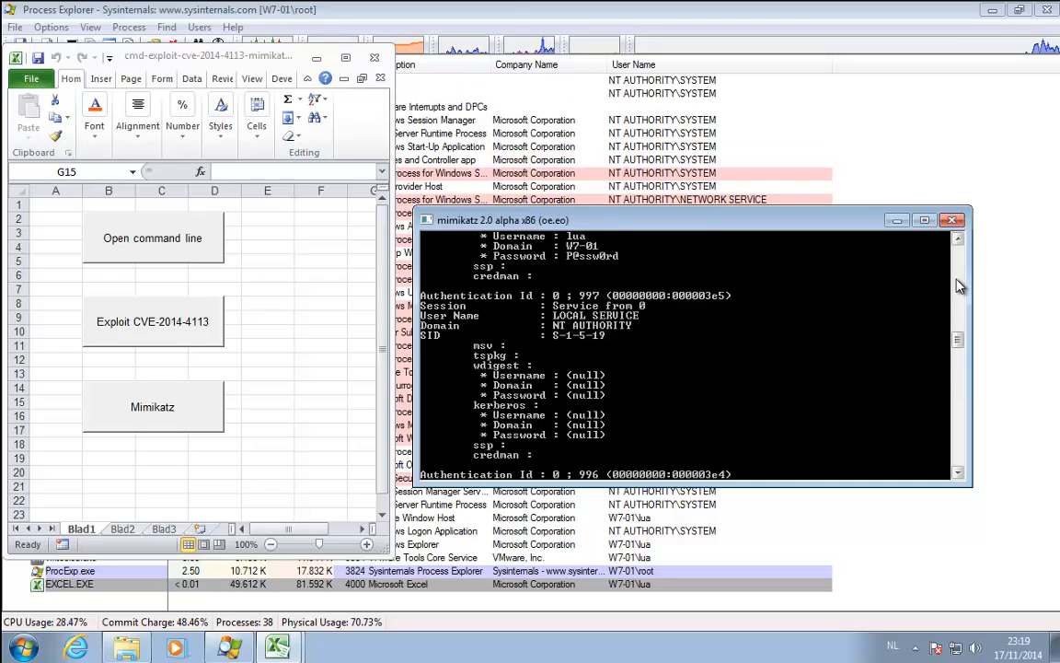
scroll(down, 3)
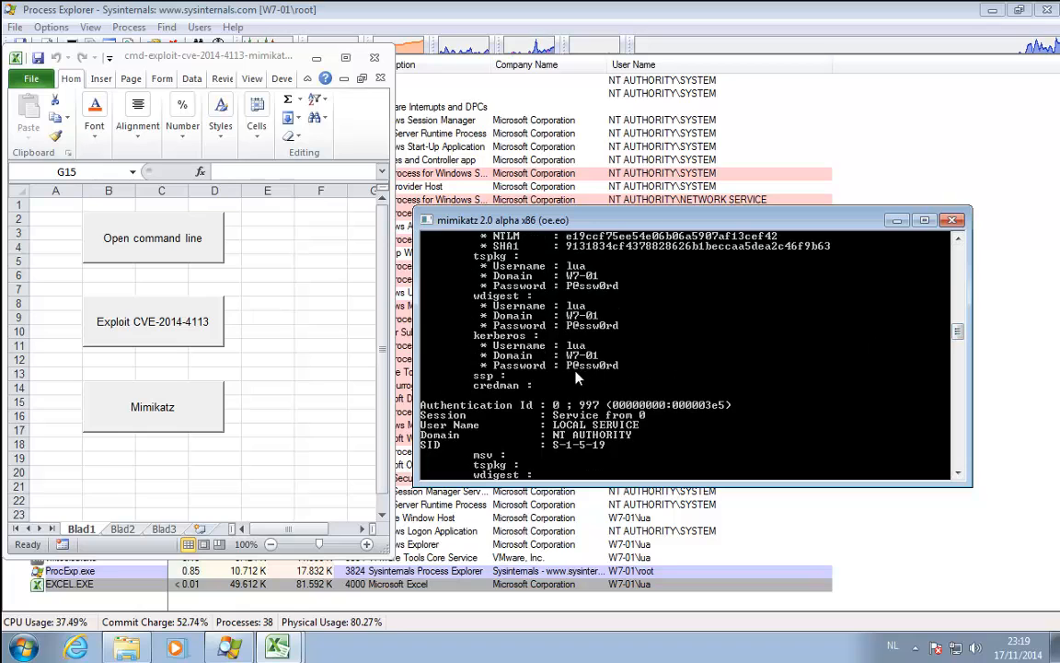
mouse_move(906, 342)
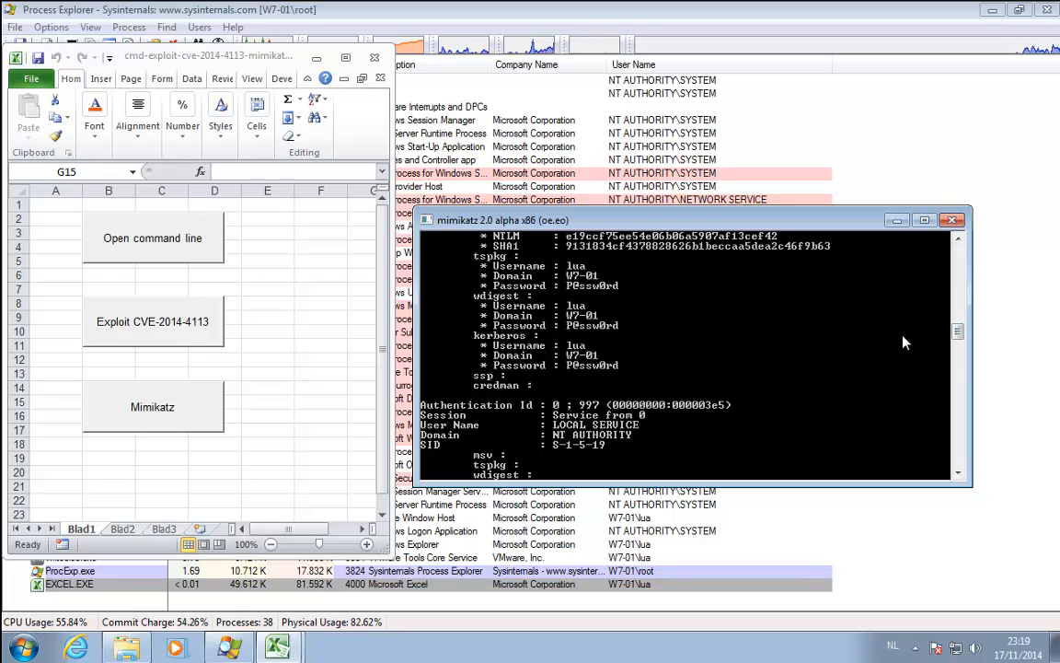